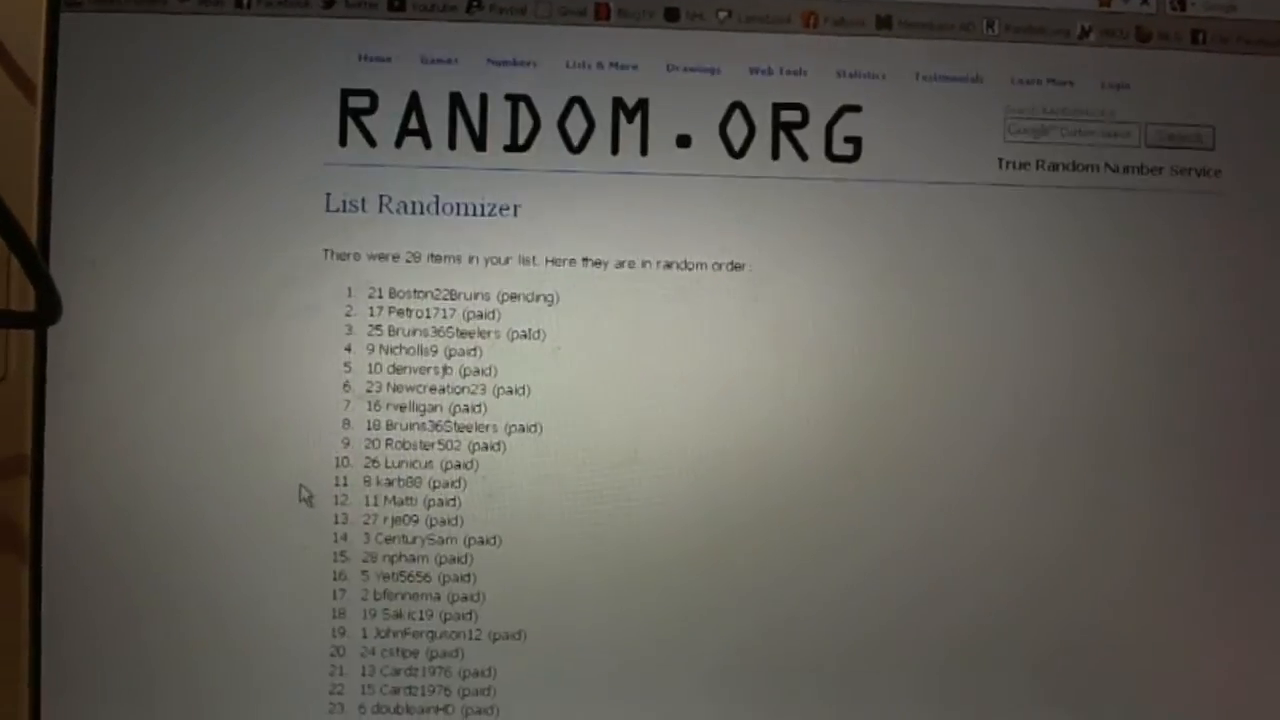
- Re-randomize the 28-name list with Again! to get a new order and timestamp
scroll(down, 3)
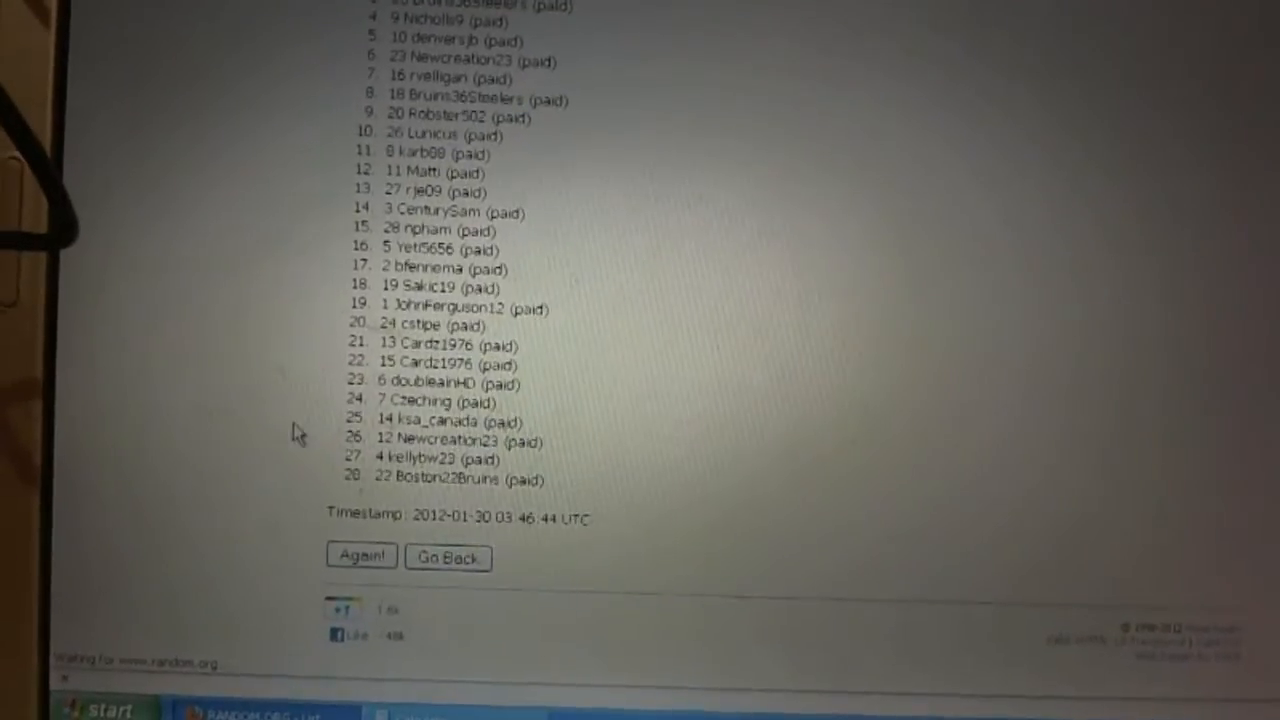
click(361, 556)
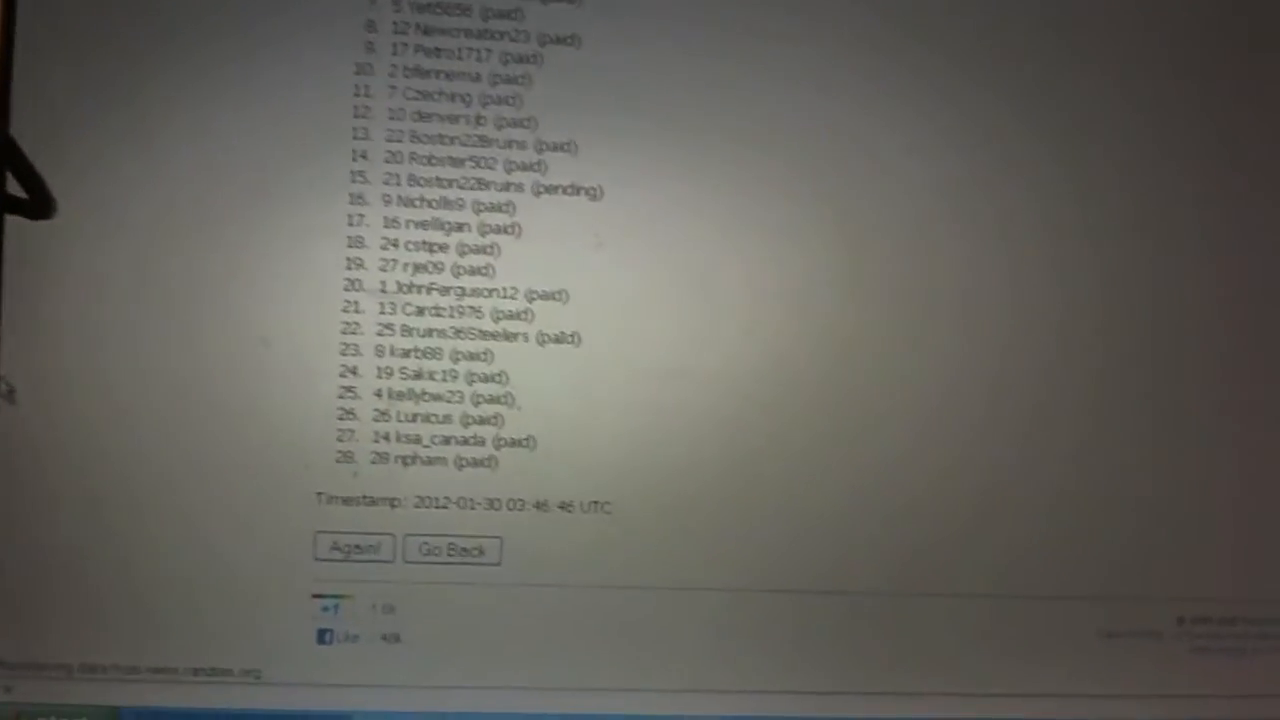
click(353, 549)
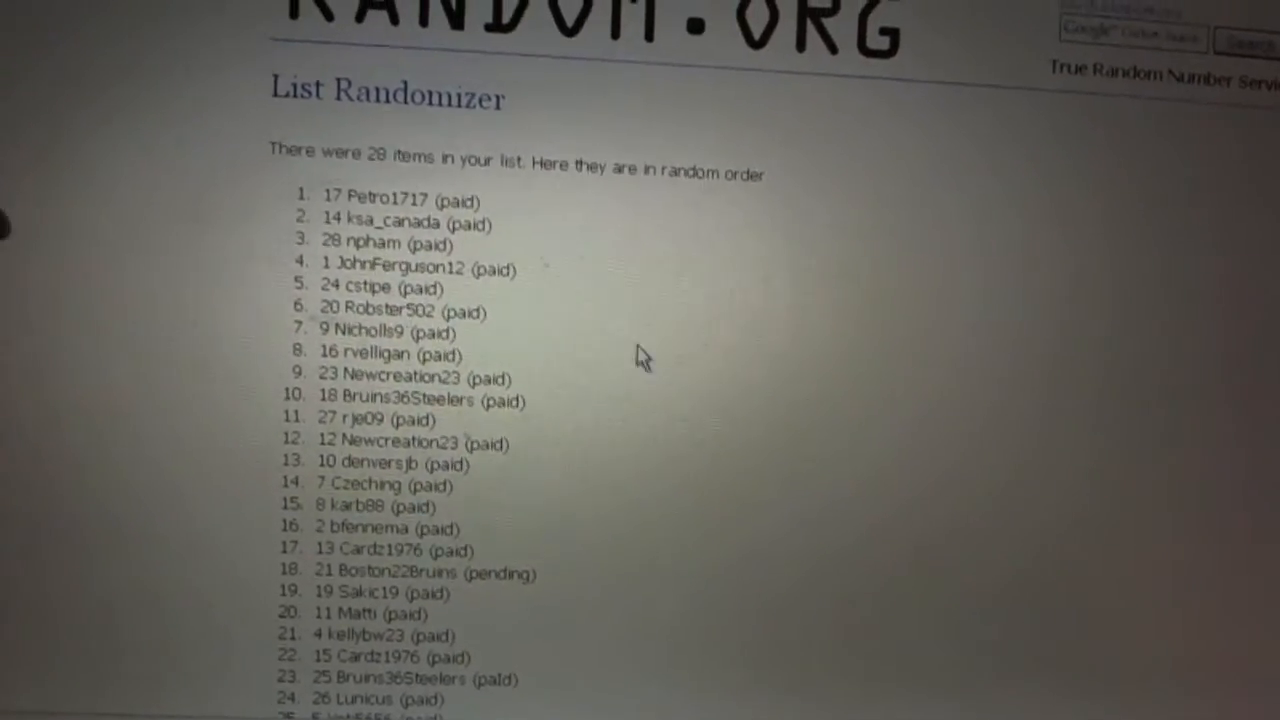
scroll(down, 3)
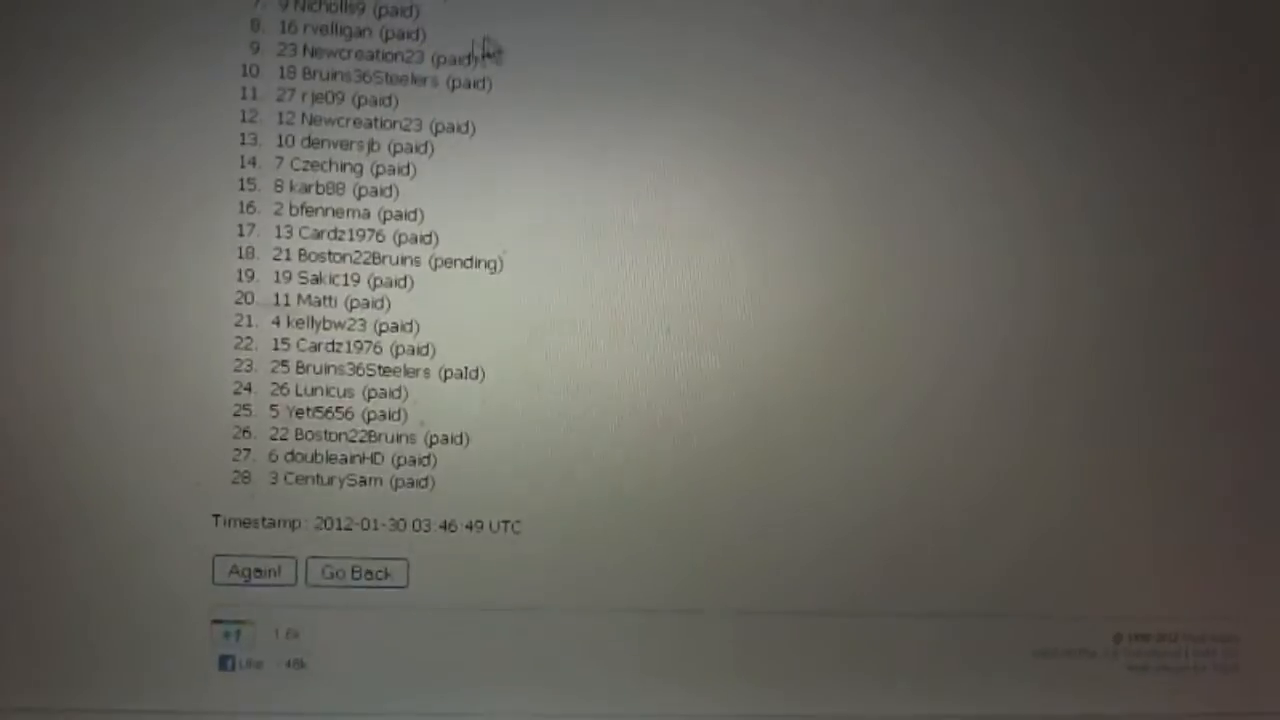
scroll(up, 3)
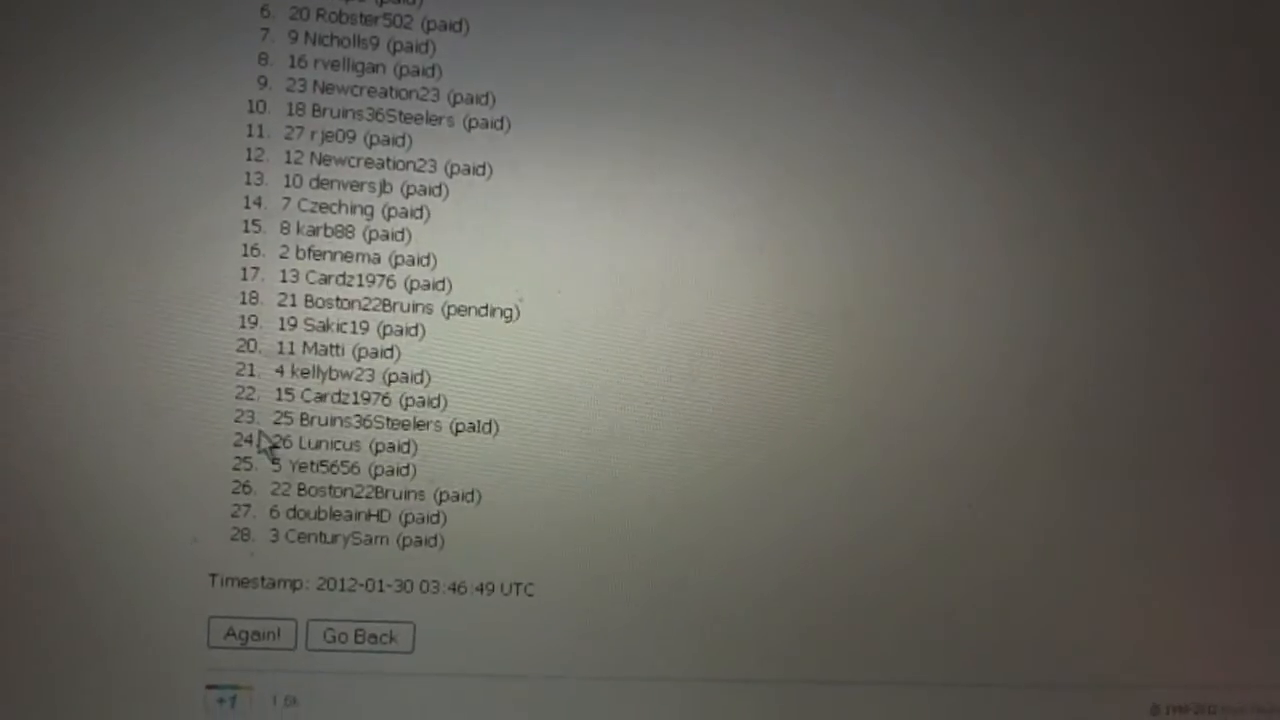
scroll(down, 3)
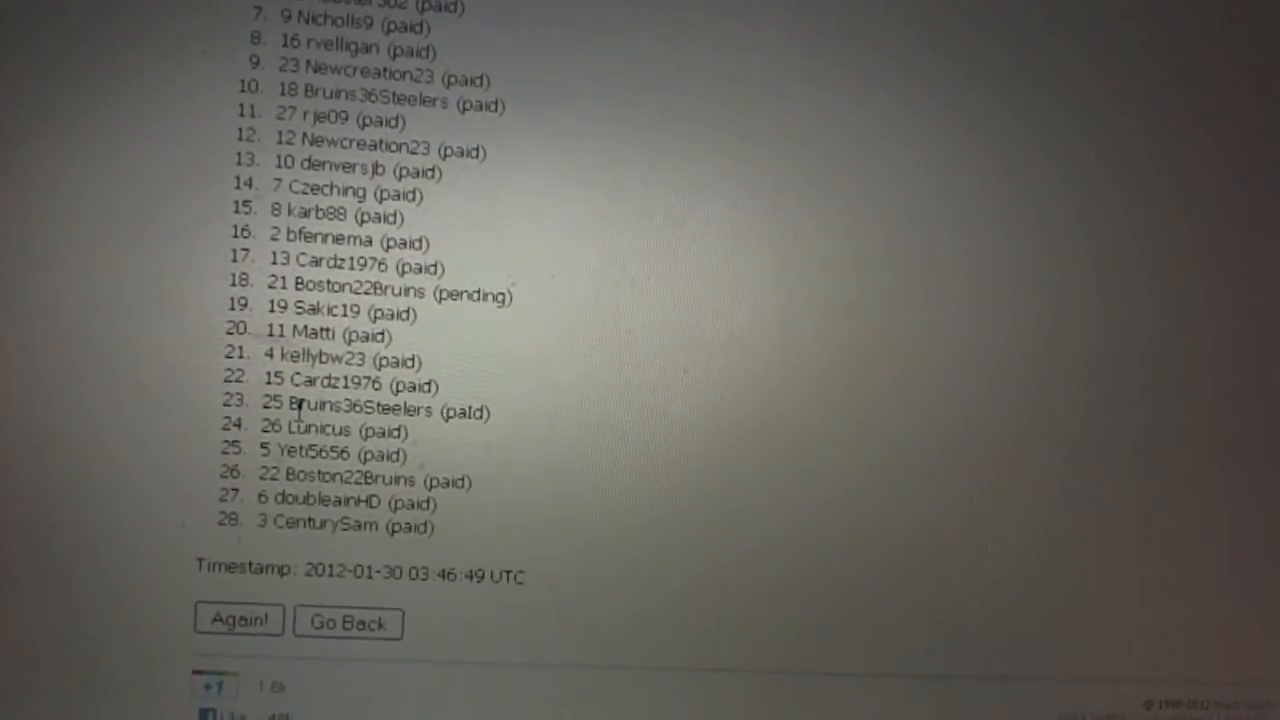